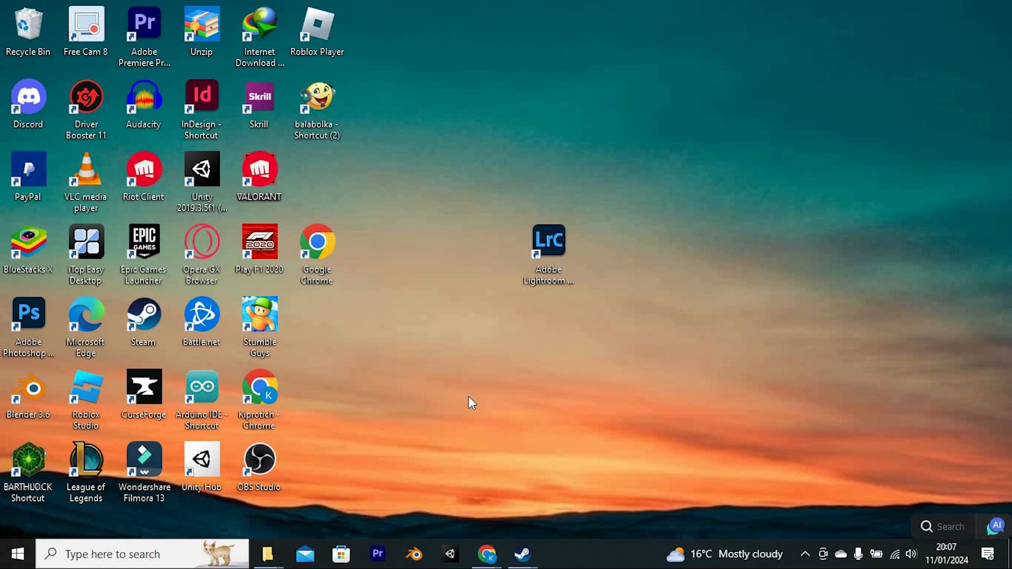
pyautogui.moveTo(476, 400)
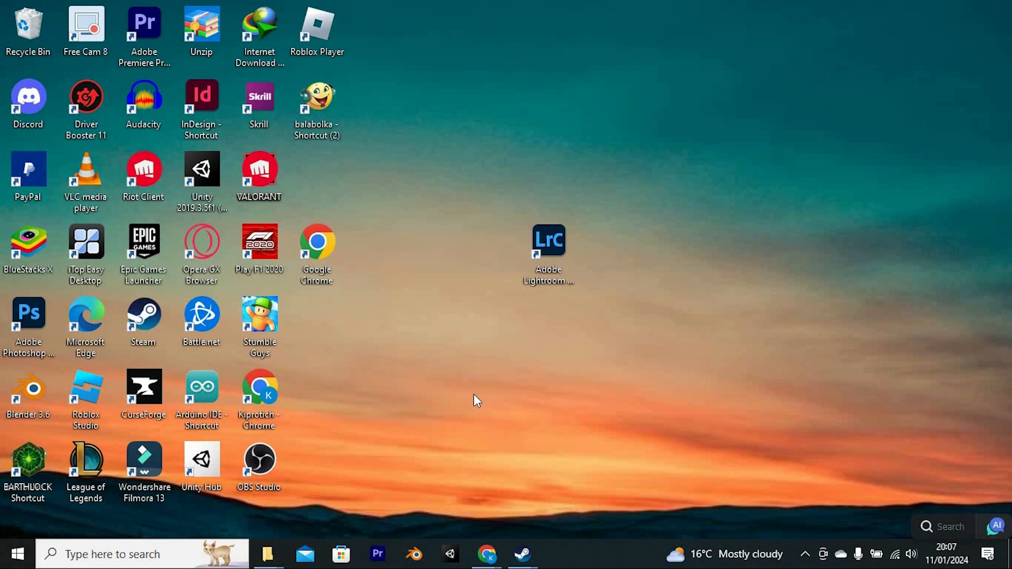
pyautogui.moveTo(109, 554)
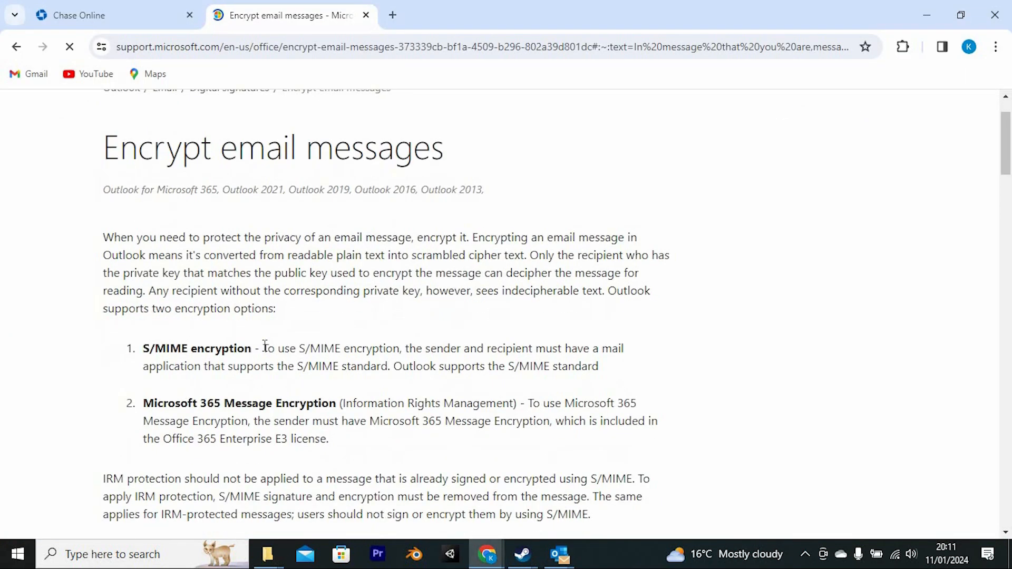
# - Scroll the Encrypt email messages page down to the 'Encrypt a single message' steps
pyautogui.scroll(-3)
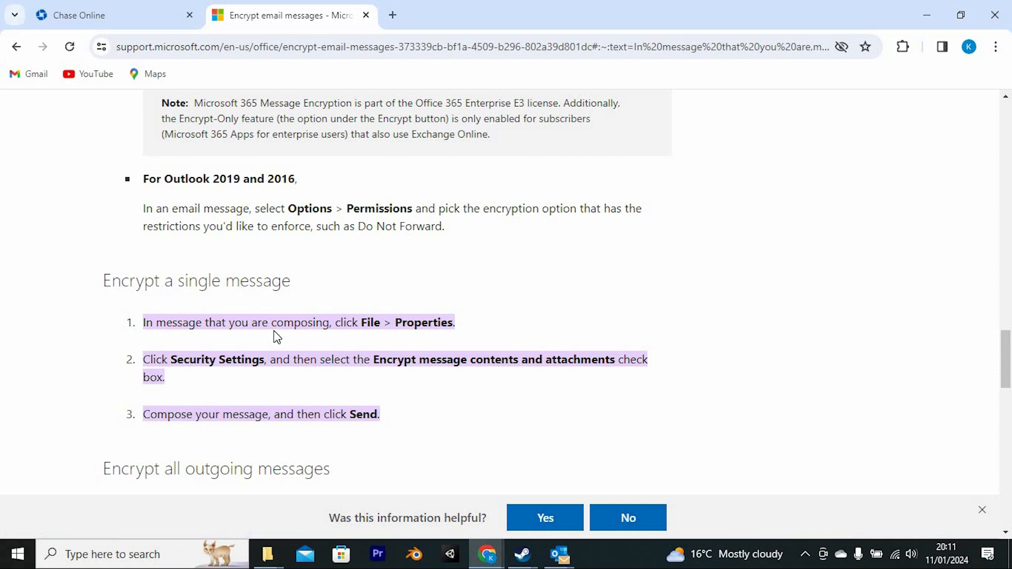
pyautogui.scroll(-3)
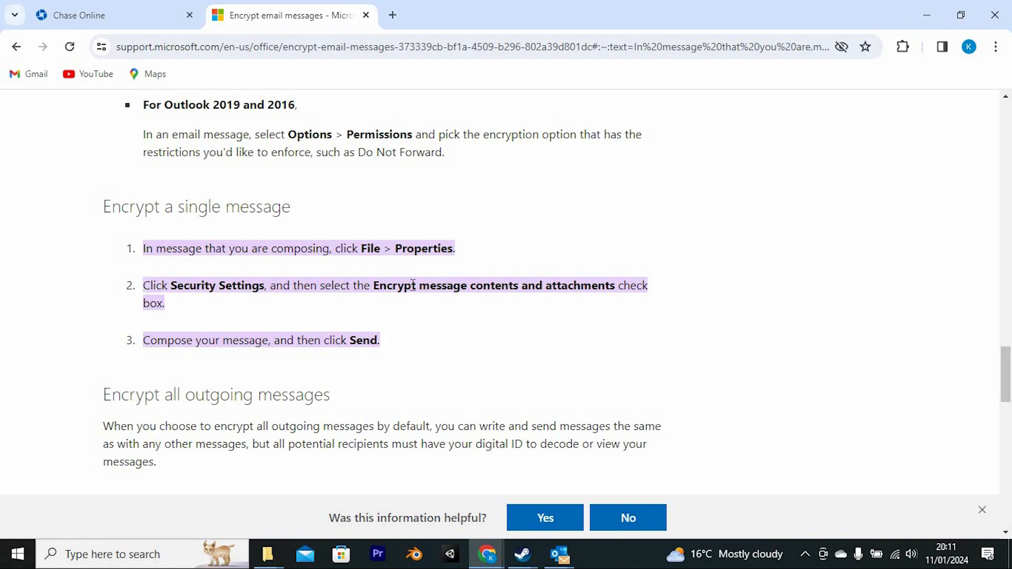
pyautogui.scroll(-3)
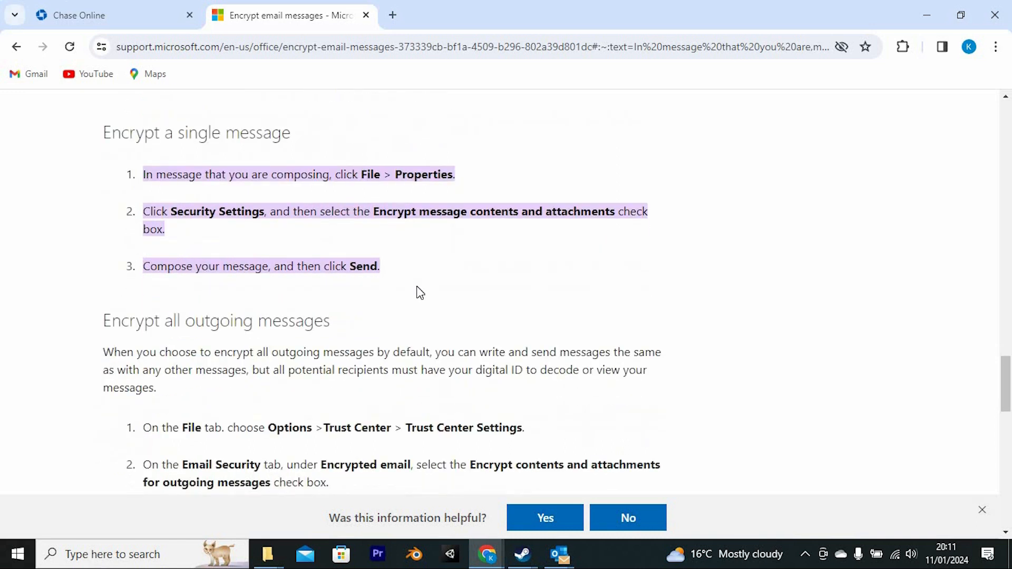
# - Scroll through the 'Encrypt all outgoing messages' instructions to the end of the page
pyautogui.scroll(-3)
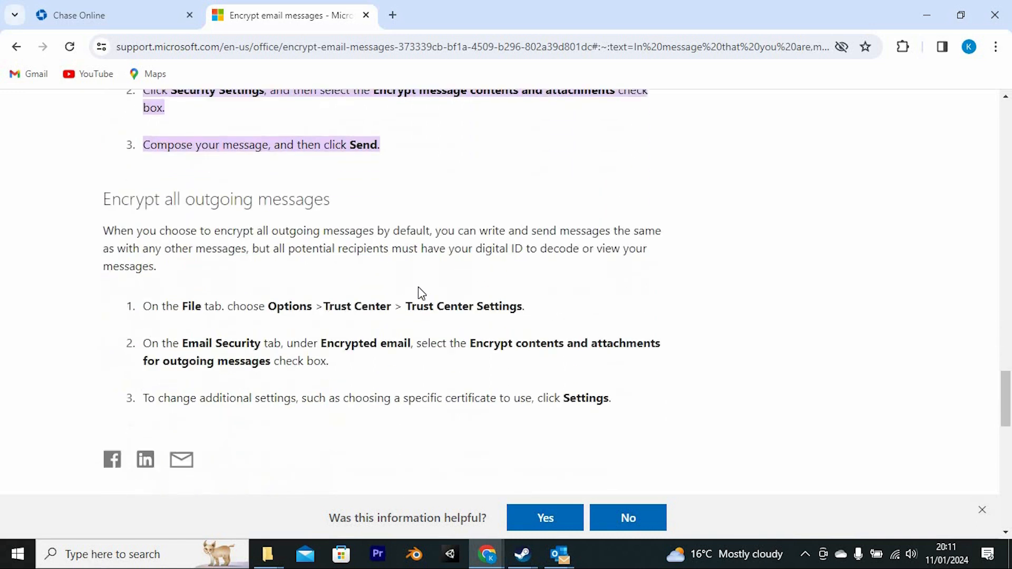
pyautogui.scroll(-3)
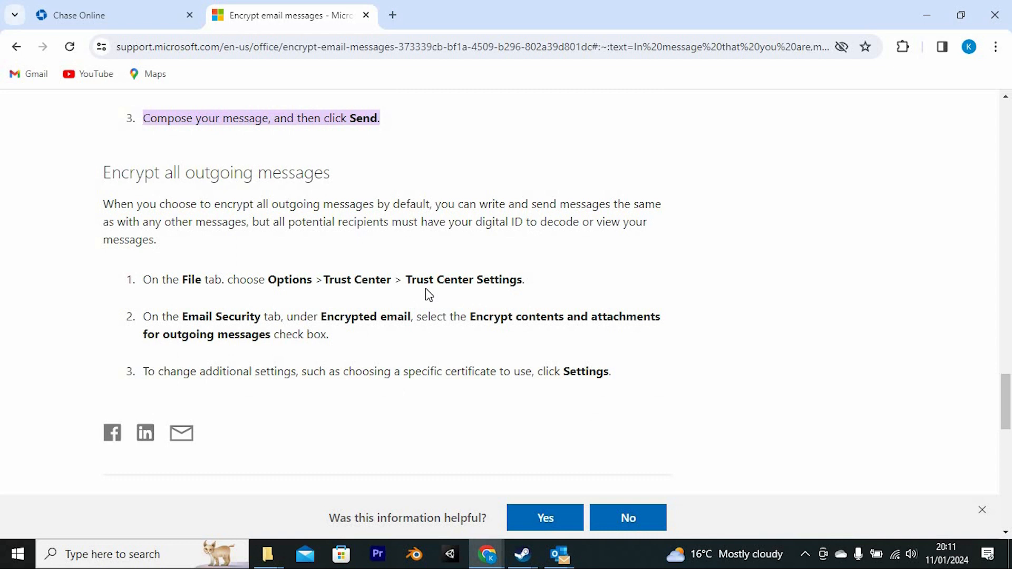
pyautogui.scroll(-3)
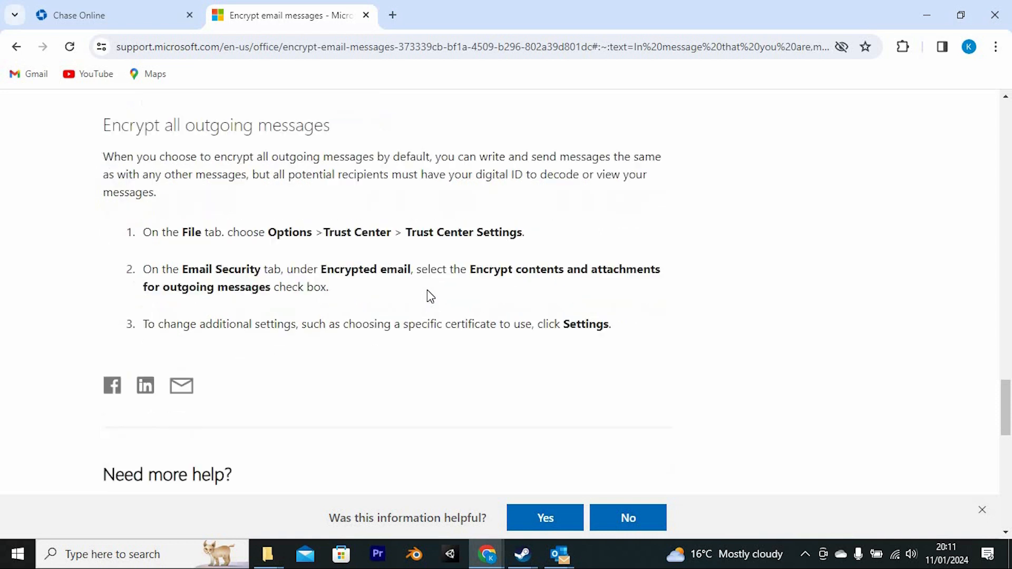
pyautogui.scroll(-3)
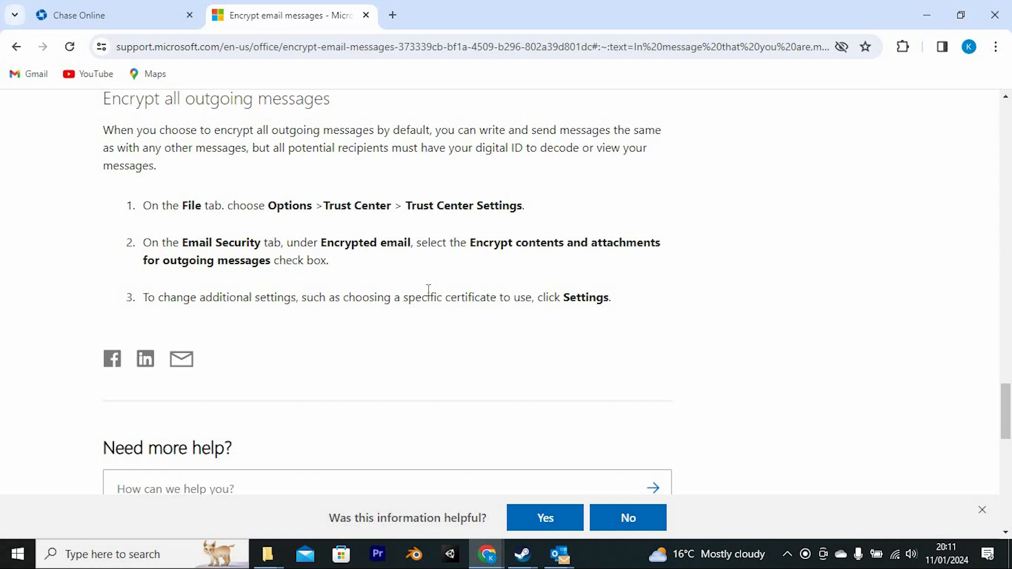
pyautogui.scroll(-3)
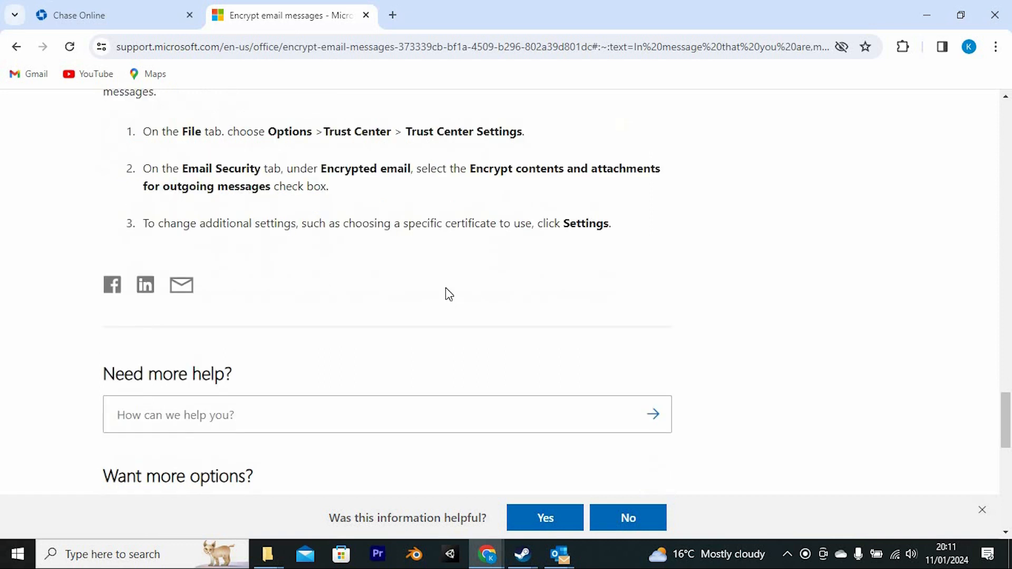
pyautogui.scroll(3)
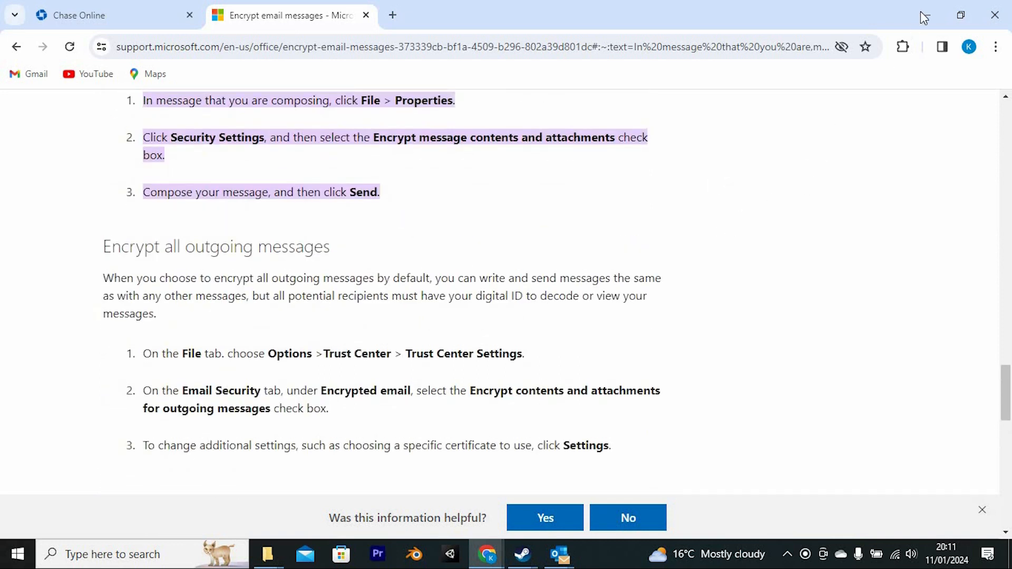
# - Minimize Chrome so the Outlook inbox is shown on screen
pyautogui.click(564, 554)
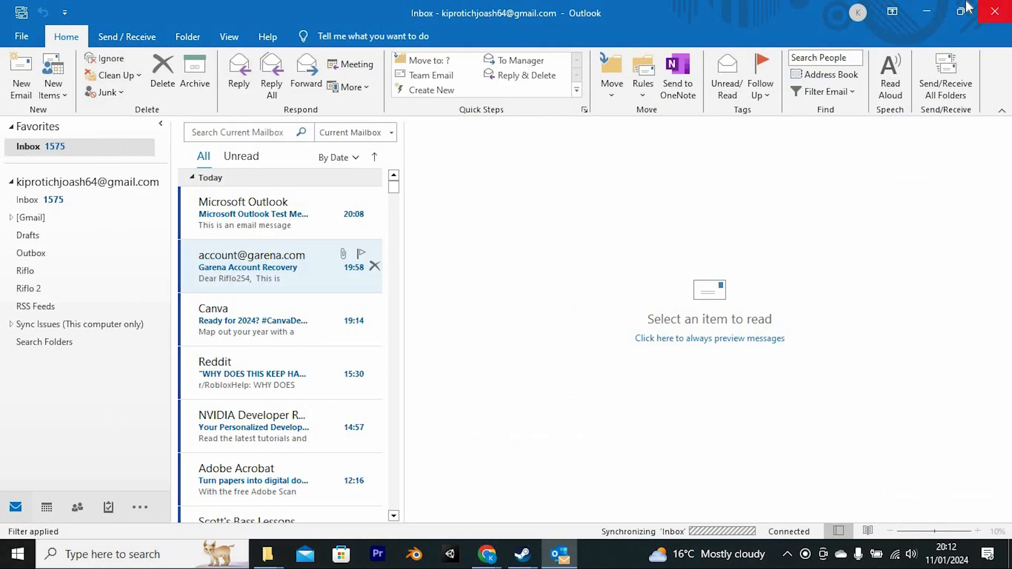